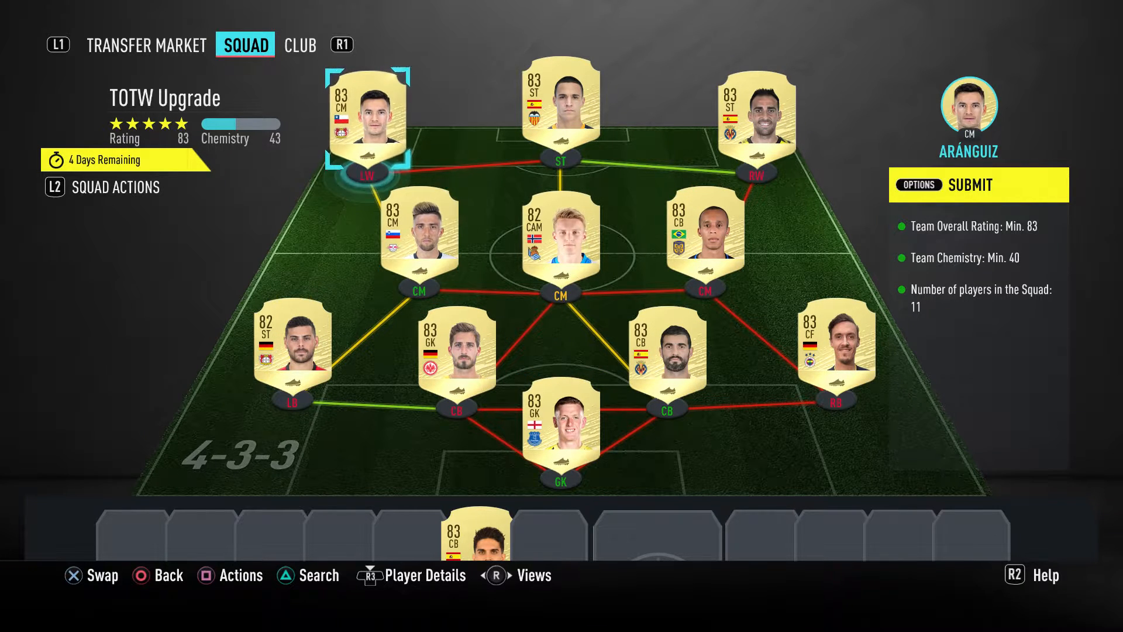
# Bring up the reward review for the completed 83-rated TOTW Upgrade squad
pyautogui.click(978, 184)
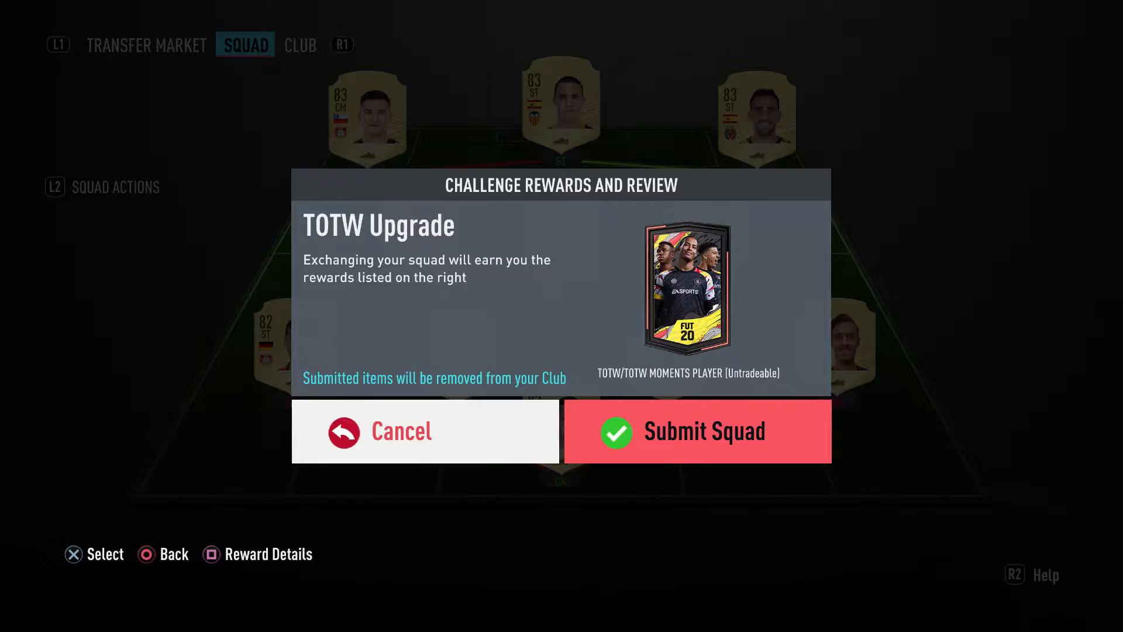
# Submit the squad, then open the earned TOTW/TOTW Moments Player pack from My Packs
pyautogui.click(697, 431)
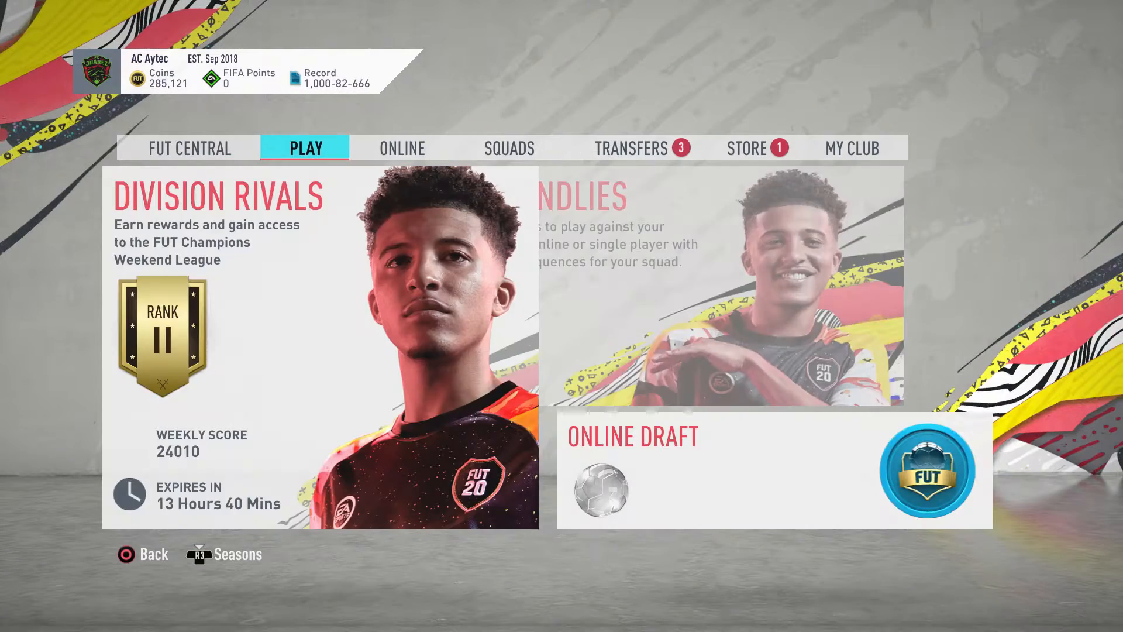
pyautogui.click(747, 148)
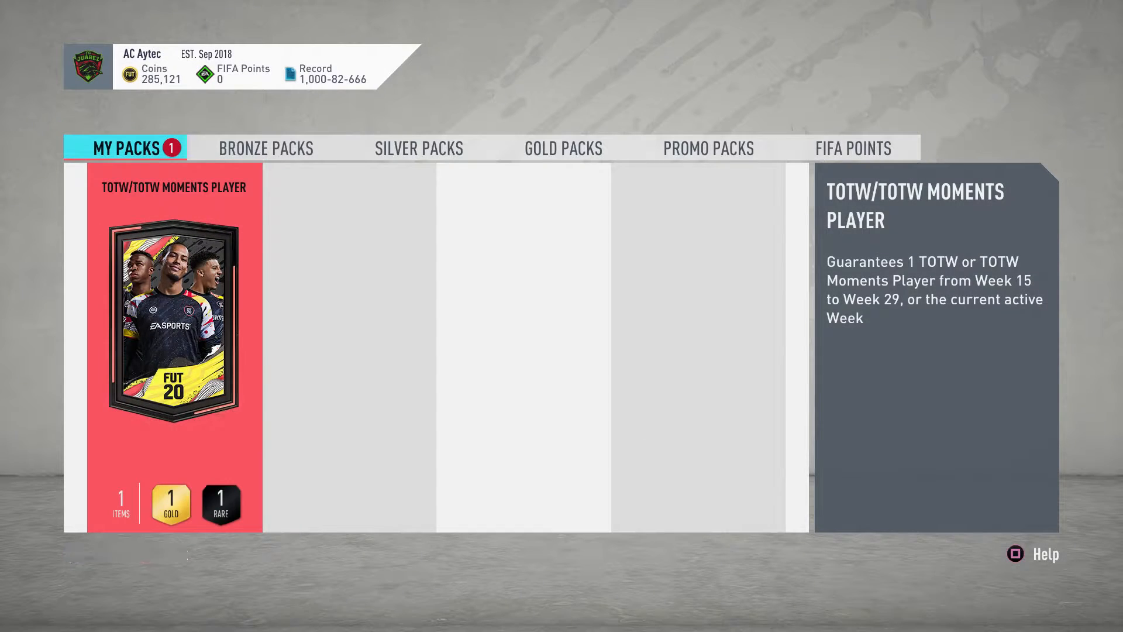
pyautogui.click(173, 319)
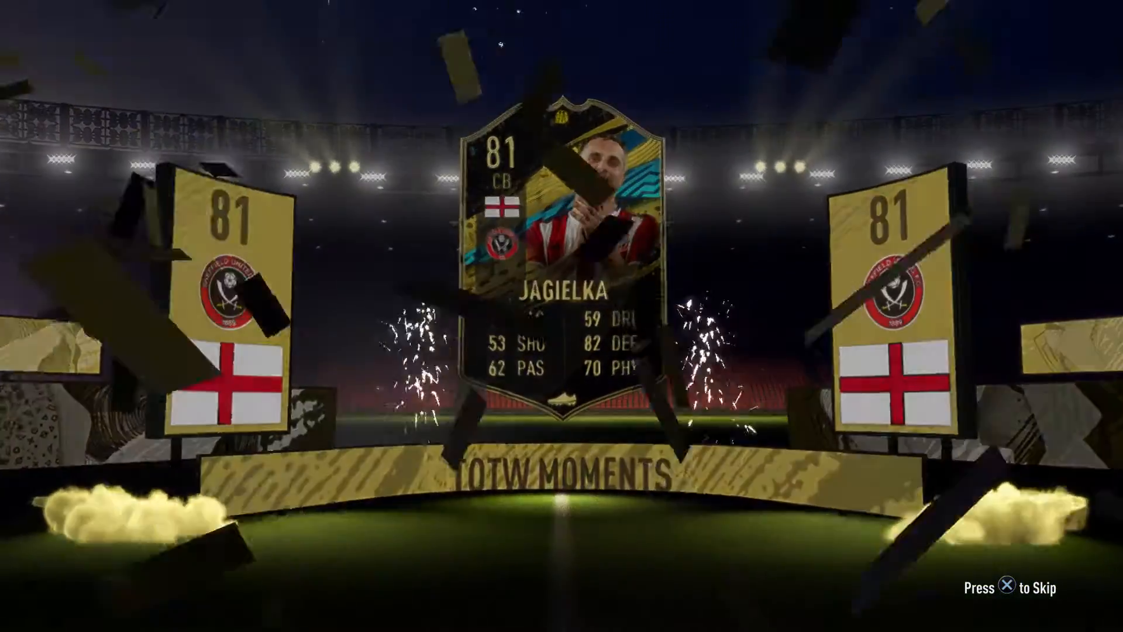
# Skip the reveal animation to show the 81 Jagielka TOTW Moments card
pyautogui.press('X')
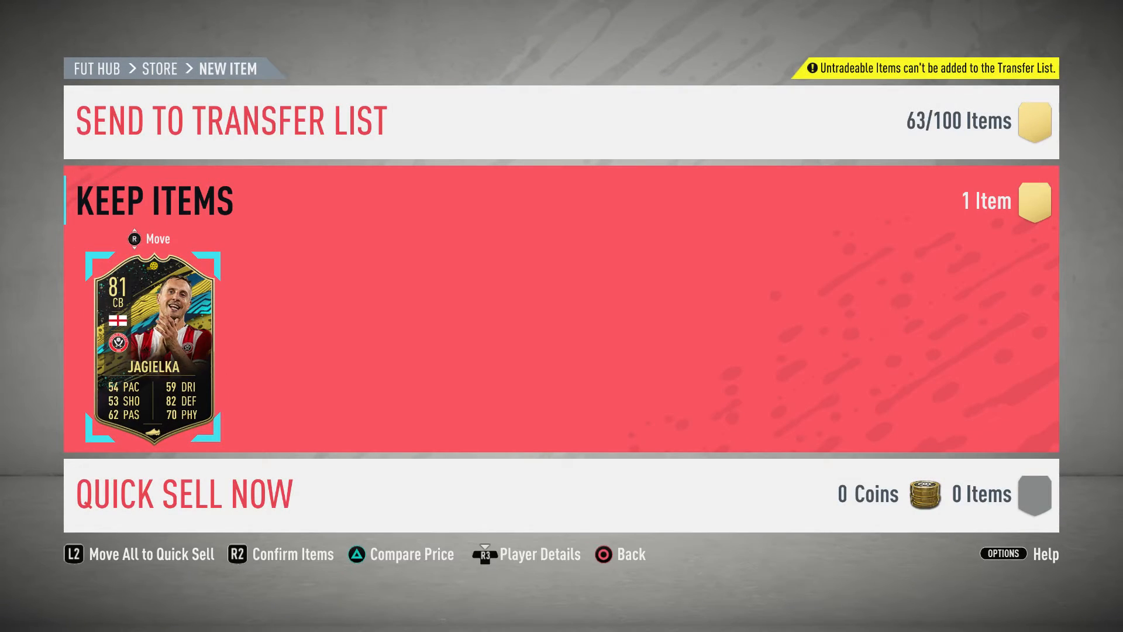